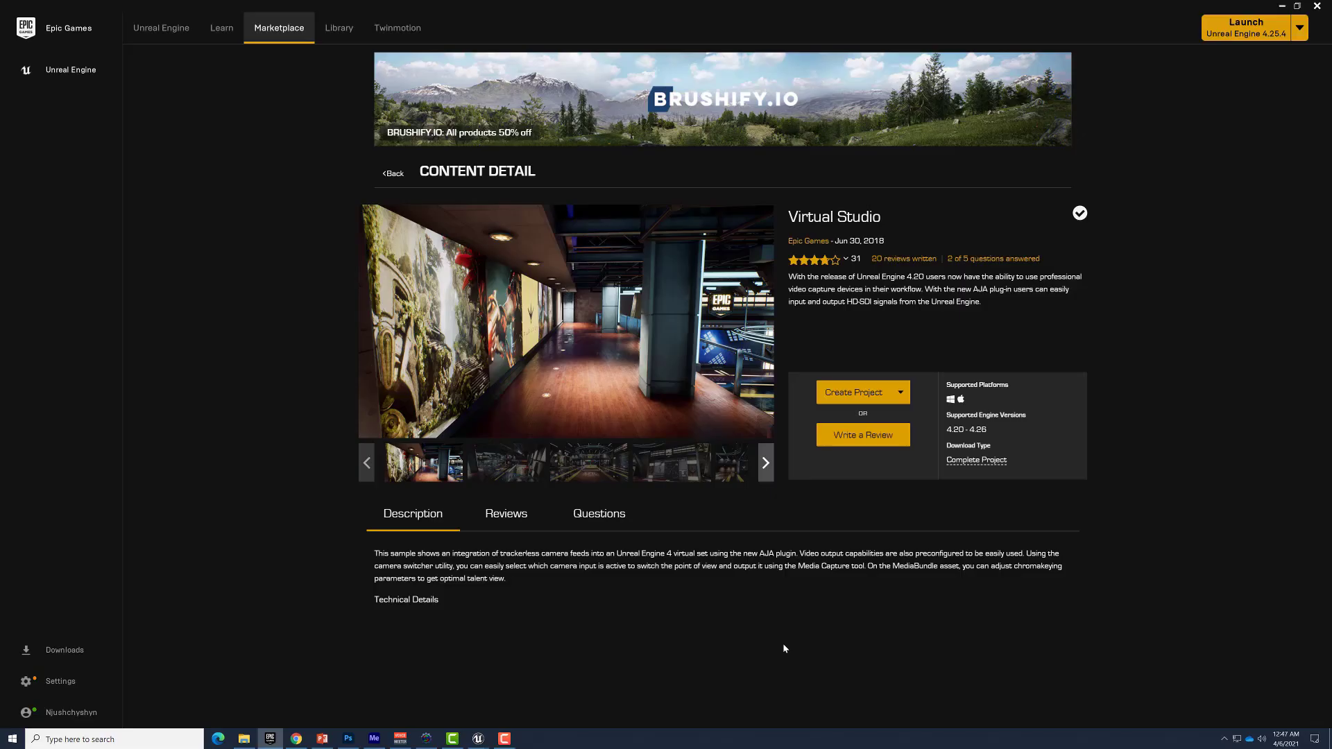
mouse_move(701, 613)
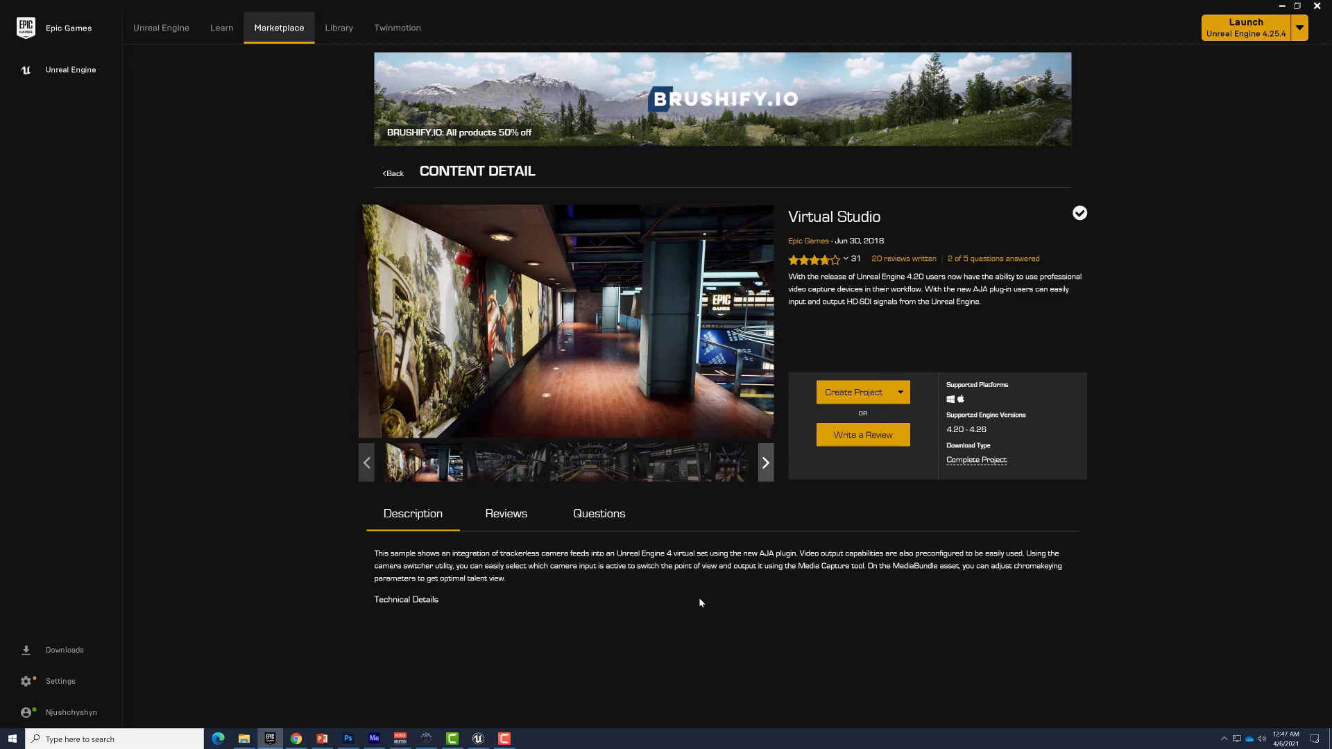
Set the glass material's Dirt_Intensity to 0.1 and browse the Dirt_Mask texture options.
left_click(854, 391)
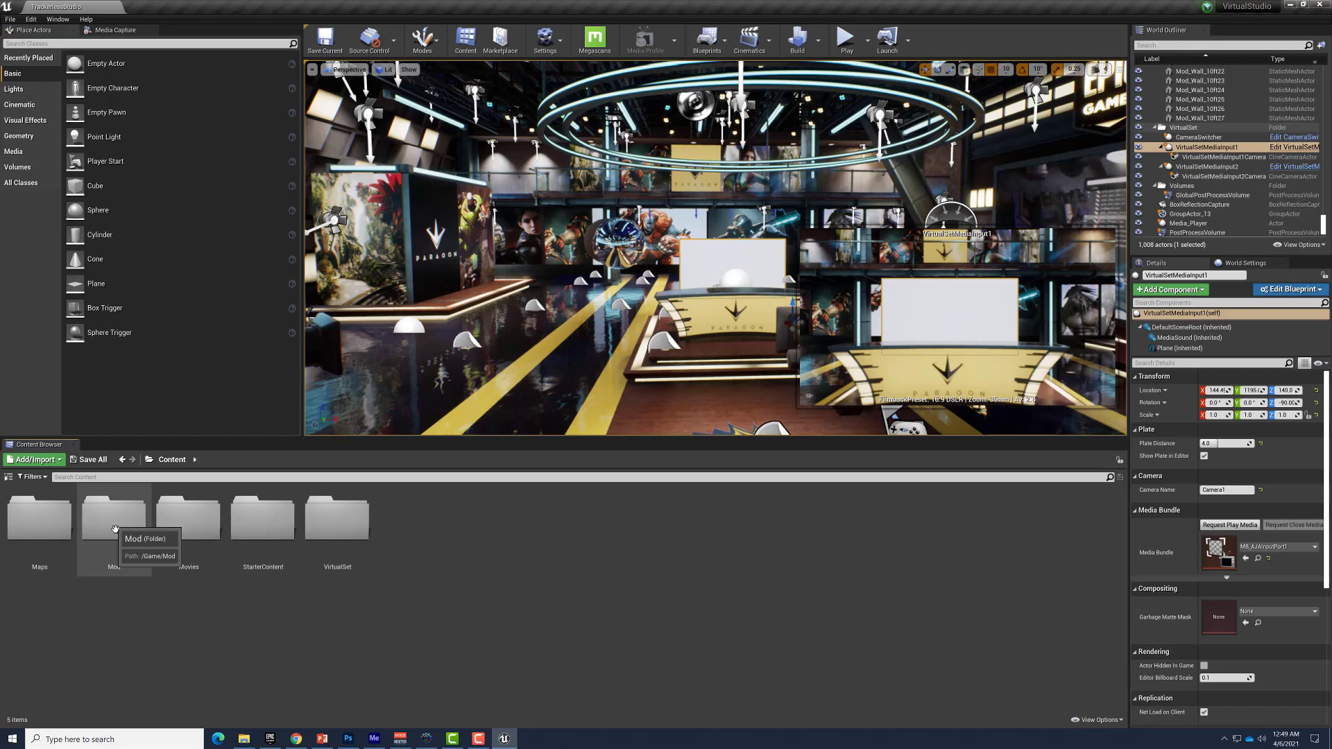
double_click(113, 518)
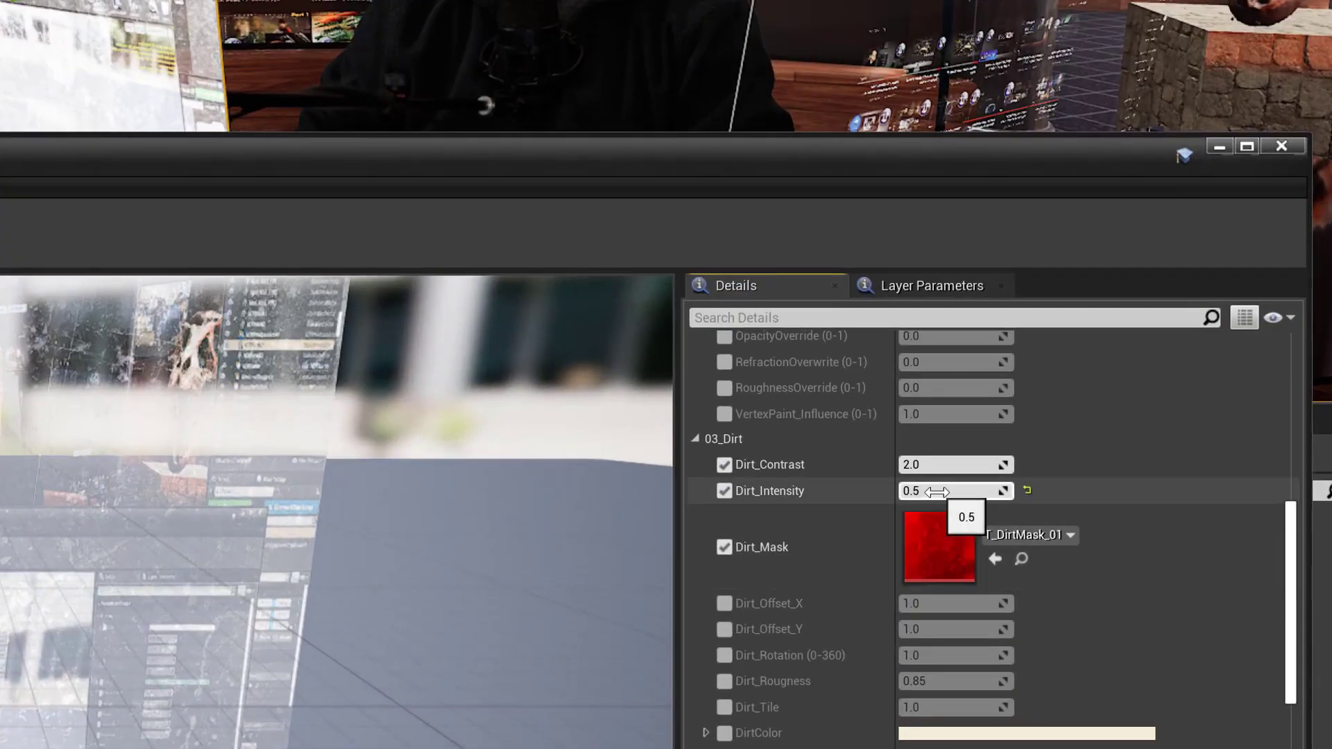
left_click(1069, 534)
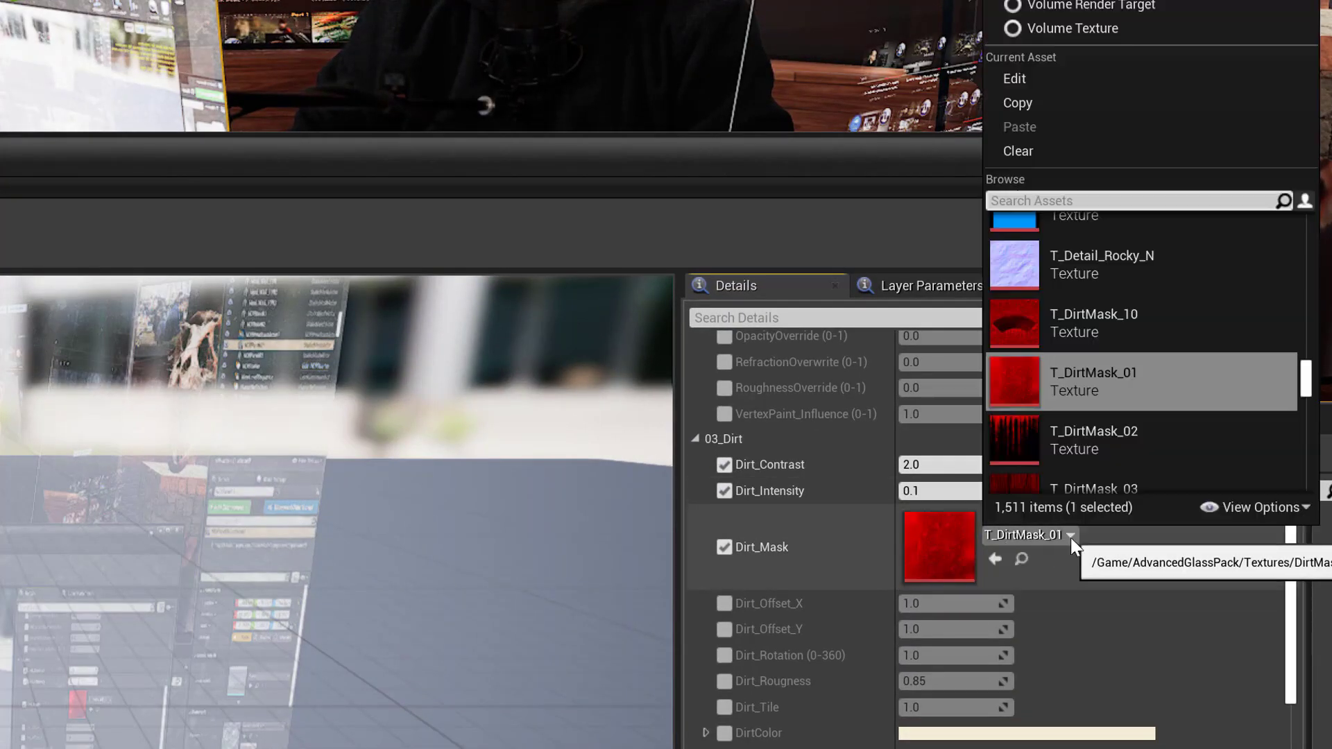
scroll("down", 3)
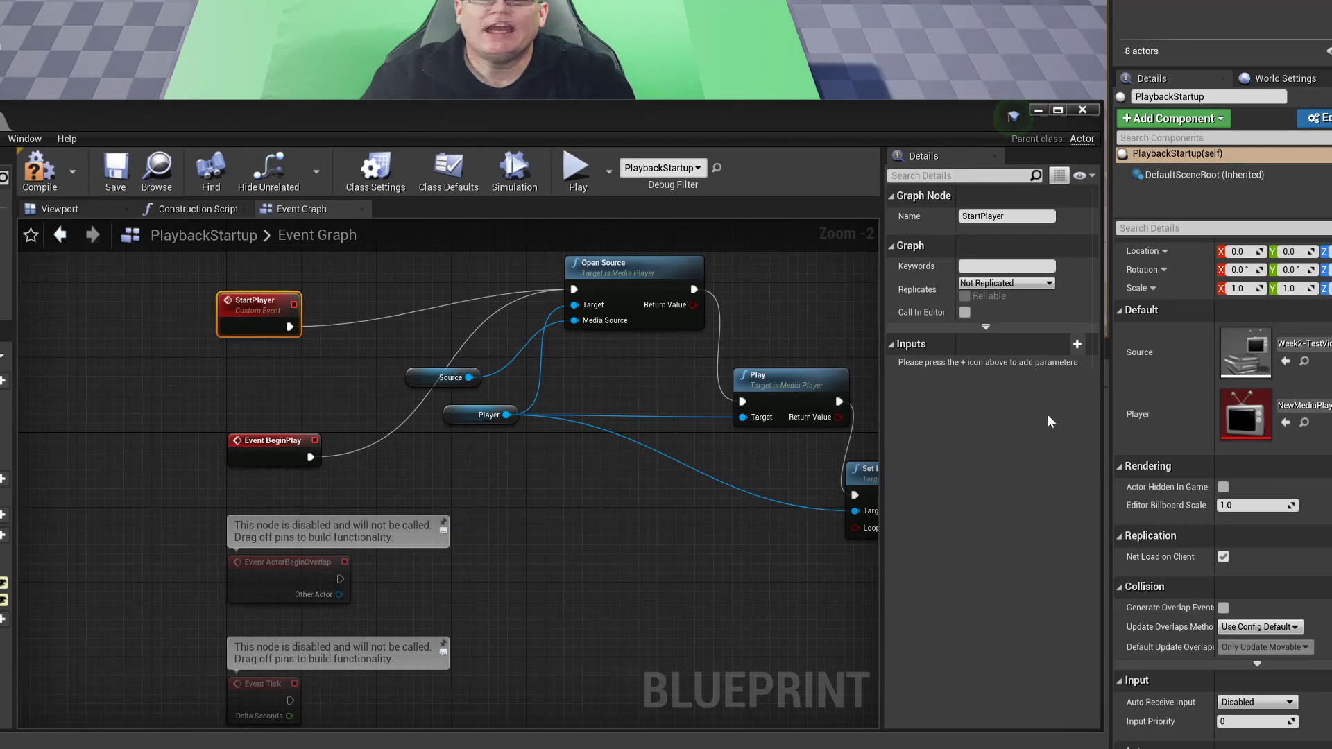
Select the StartPlayer custom event in the PlaybackStartup Event Graph and enable Call In Editor.
left_click(965, 313)
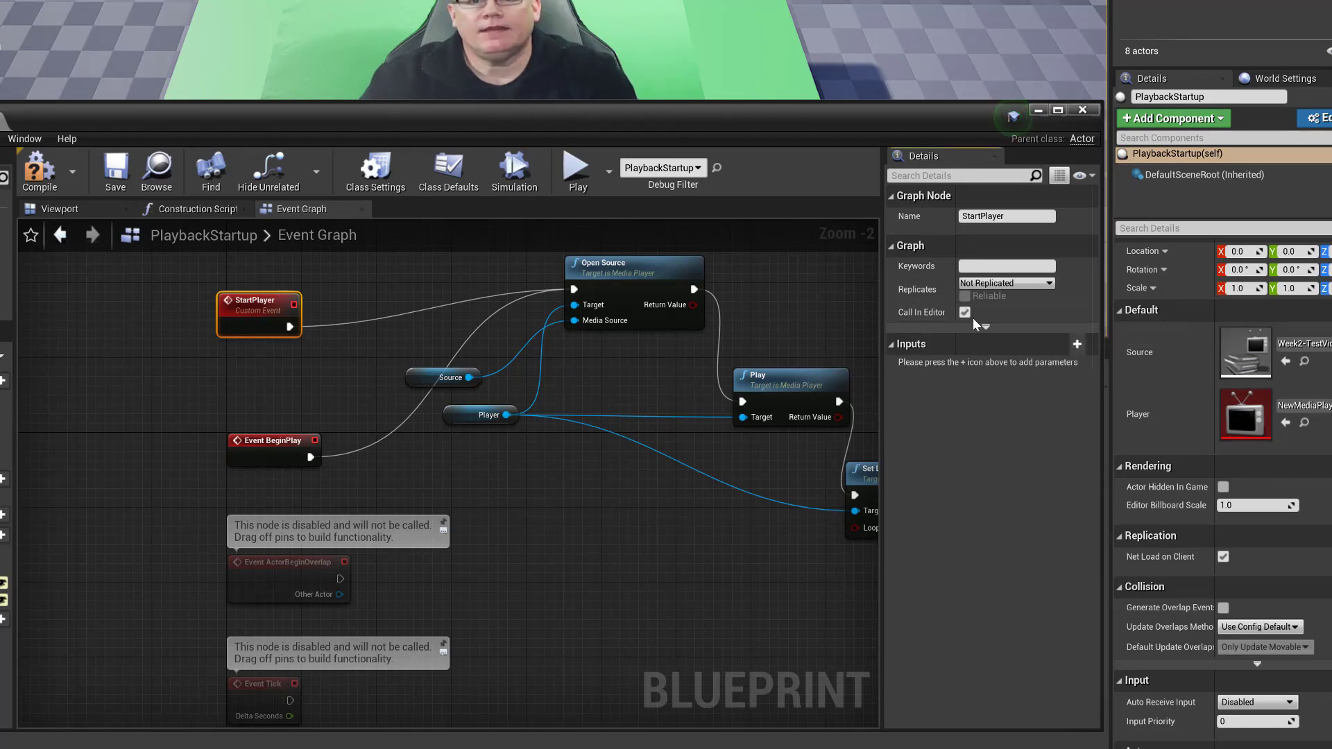